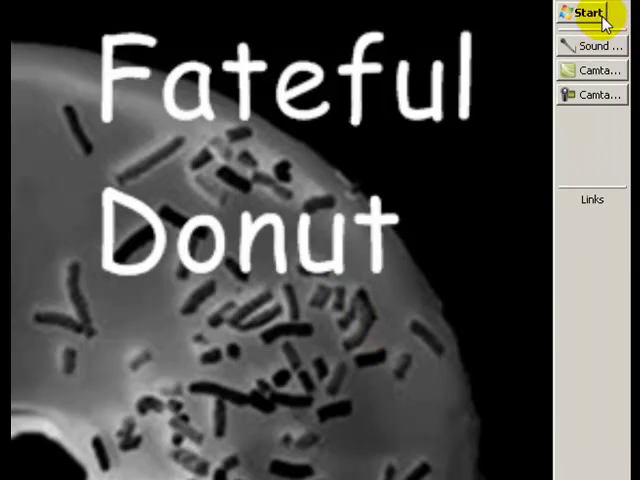
- Open Control Panel from the Start Menu's right column
left_click(588, 12)
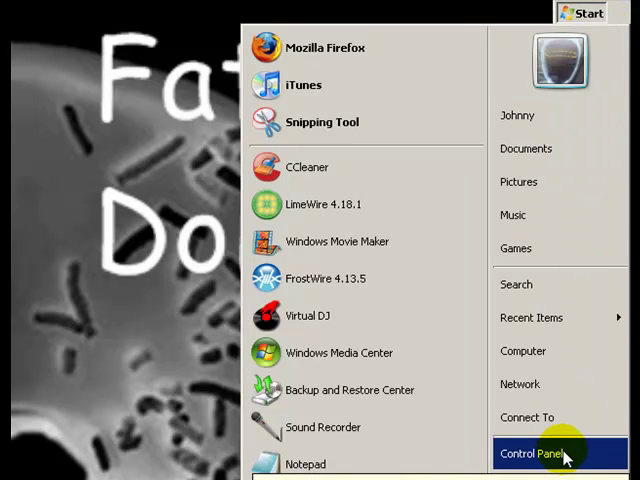
left_click(540, 452)
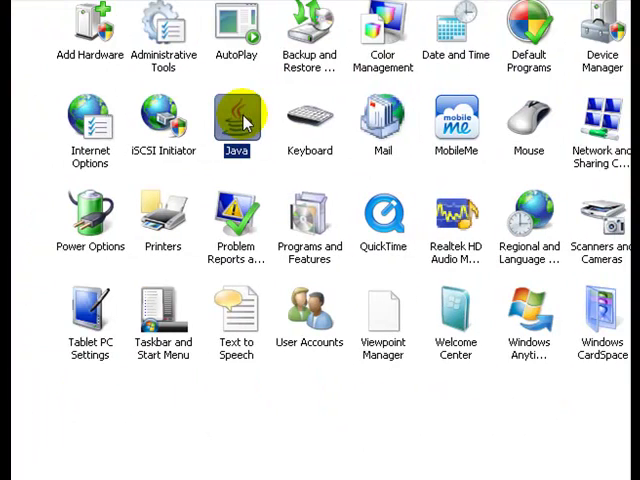
- Turn off Java's automatic update checking, accepting the Never Check warning
double_click(236, 116)
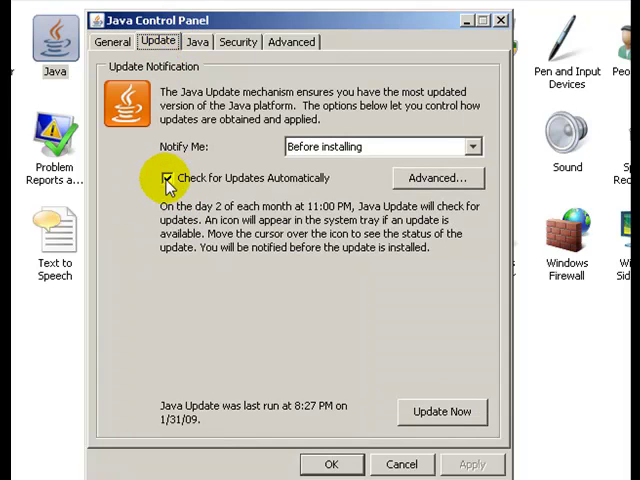
left_click(168, 178)
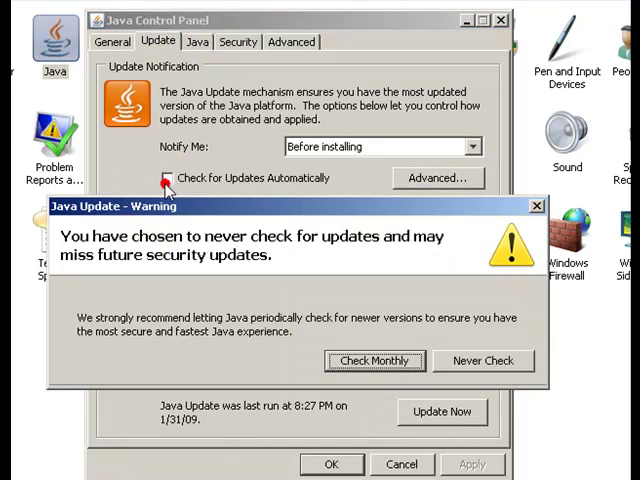
left_click(484, 360)
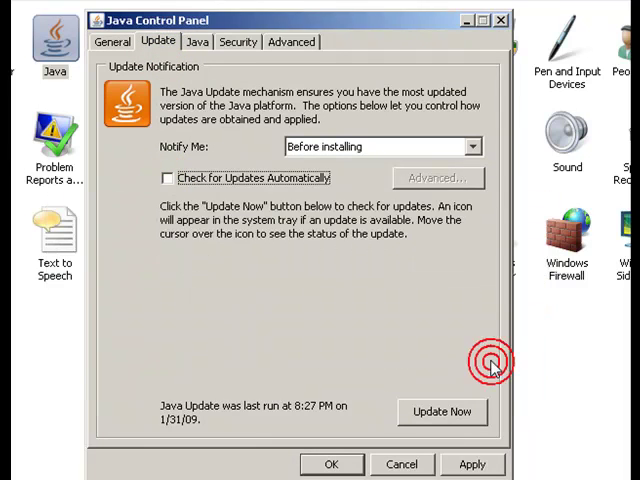
mouse_move(418, 236)
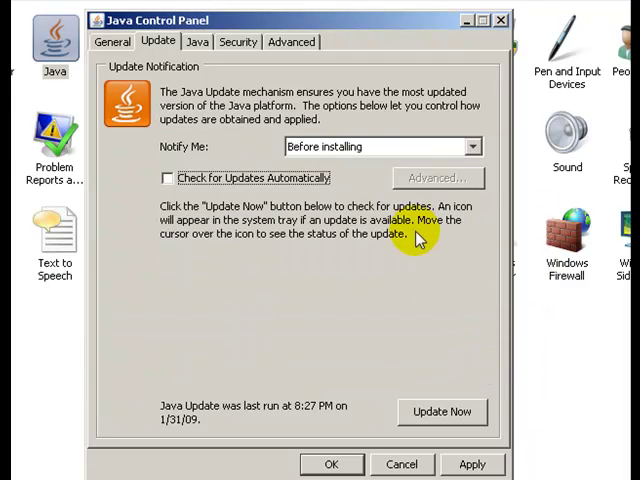
mouse_move(338, 464)
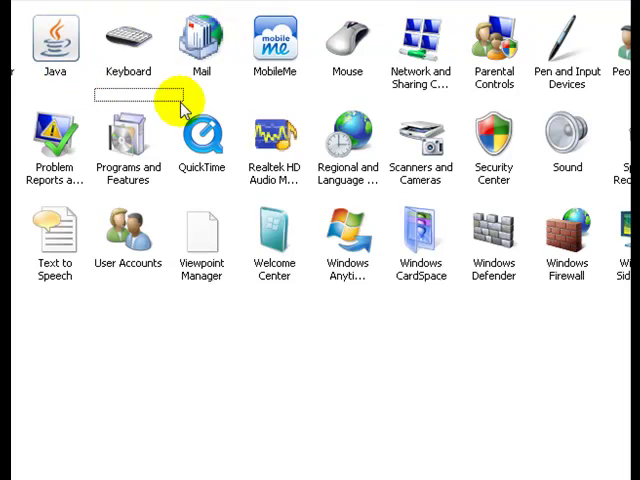
mouse_move(556, 118)
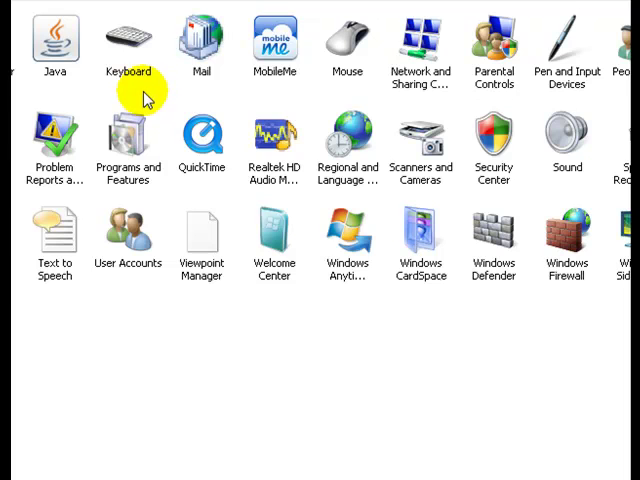
mouse_move(140, 120)
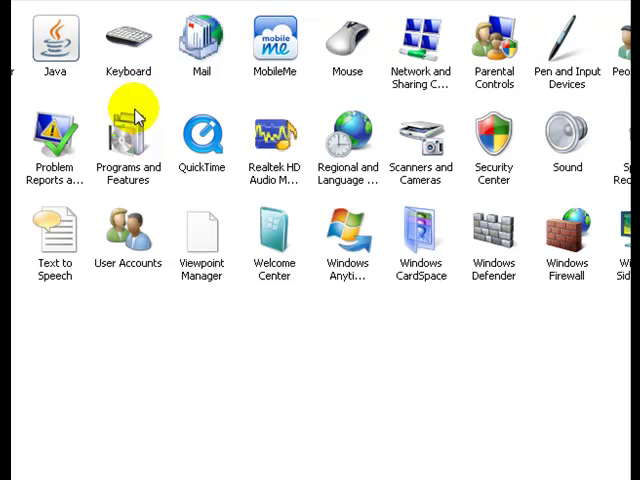
mouse_move(128, 136)
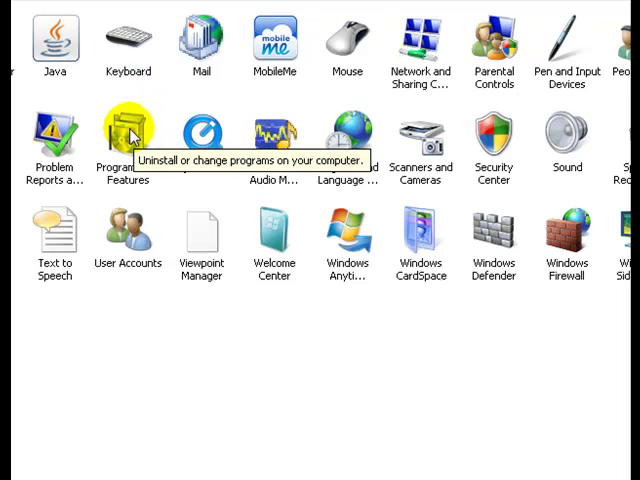
mouse_move(128, 138)
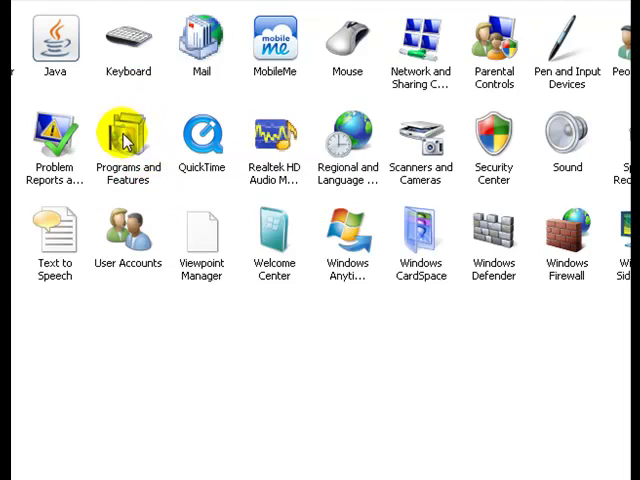
- Filter installed programs by 'java' and select Java(TM) 6 Update 7
double_click(128, 140)
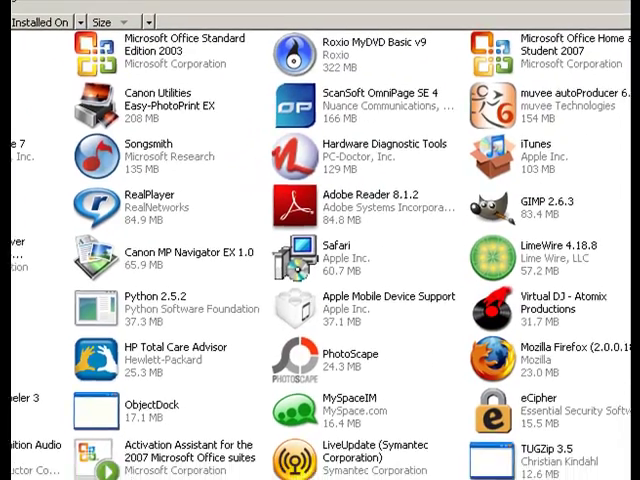
scroll("down", 3)
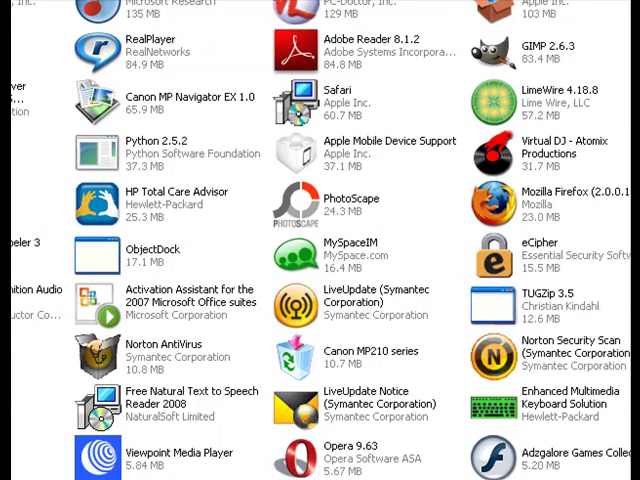
scroll("up", 3)
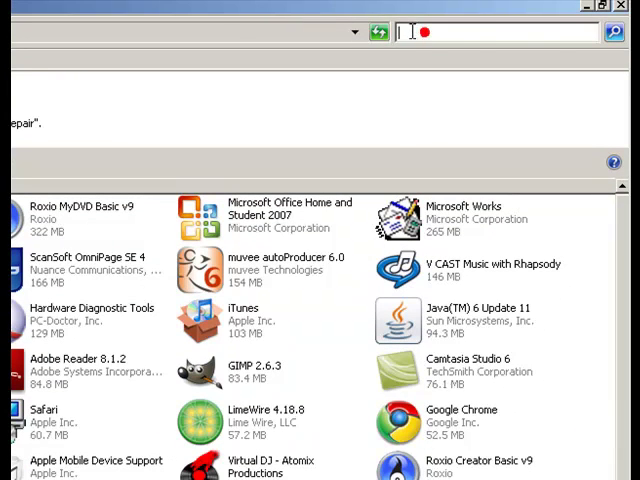
type("java")
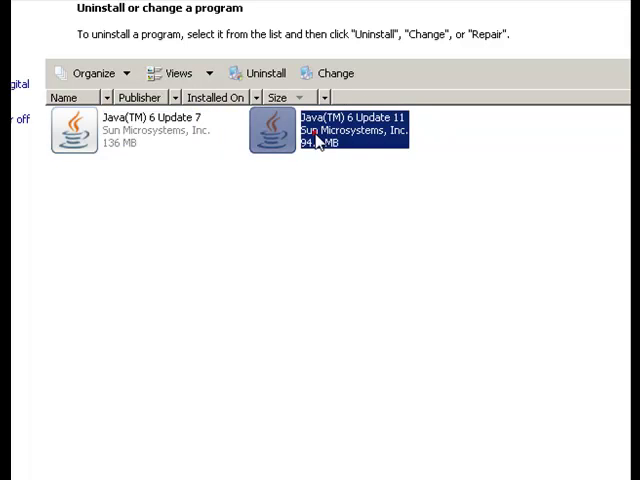
left_click(130, 130)
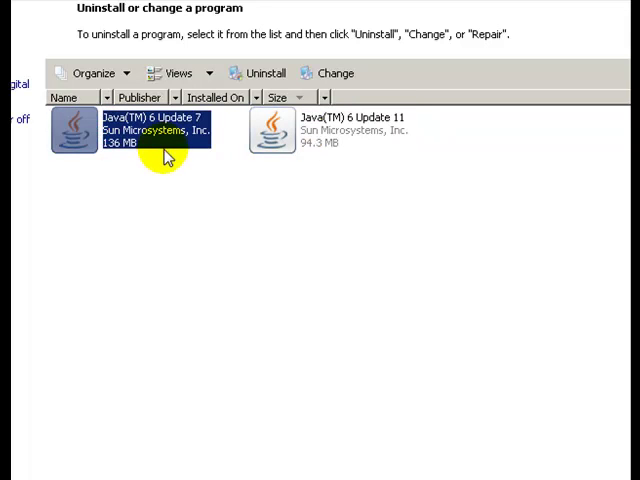
mouse_move(130, 150)
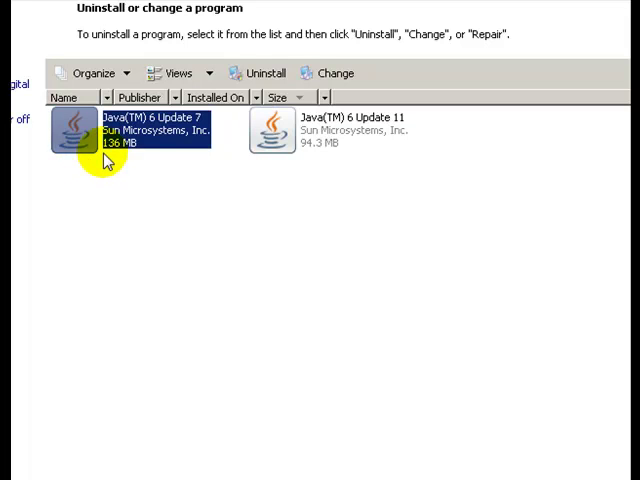
- Start and confirm the uninstall of Java(TM) 6 Update 7
right_click(140, 130)
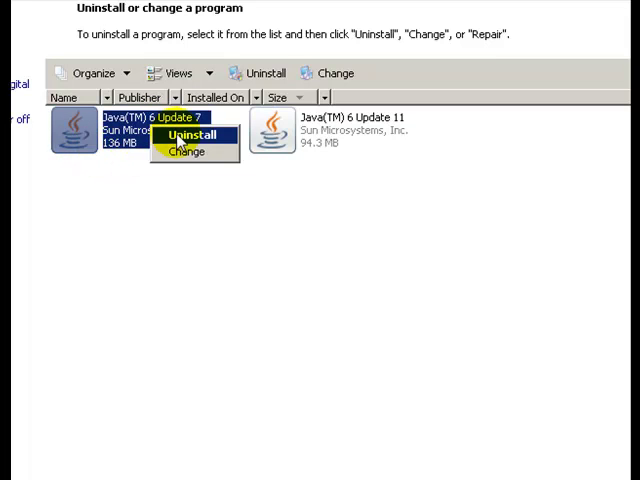
left_click(192, 136)
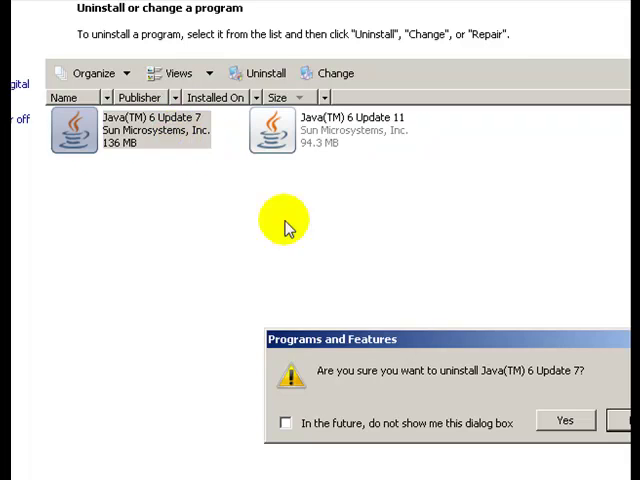
left_click(564, 420)
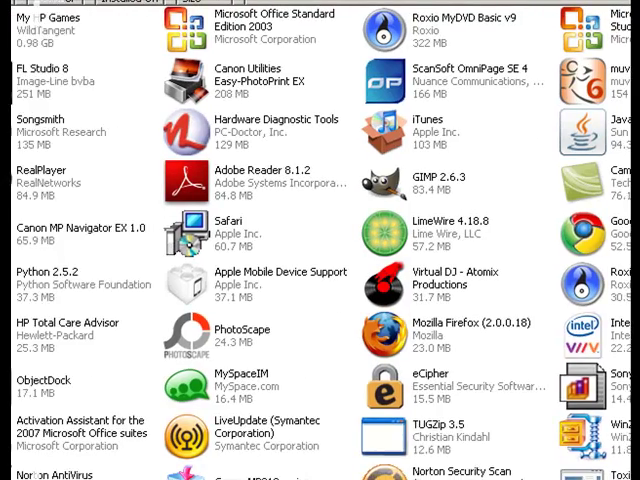
- Begin removing Microsoft Office Home and Student 2007 and confirm in Setup
scroll("down", 3)
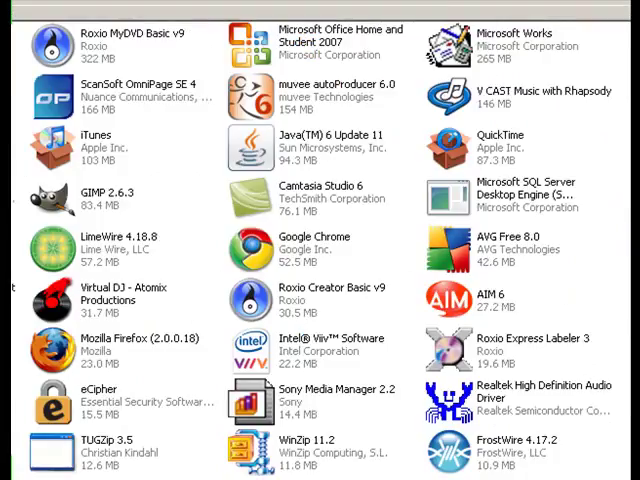
scroll("up", 3)
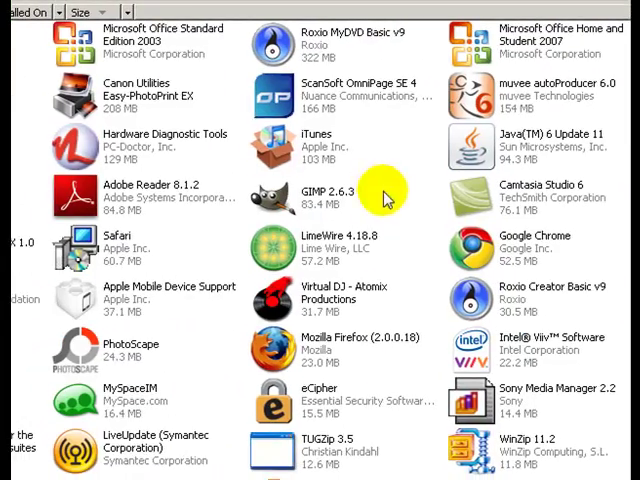
mouse_move(500, 40)
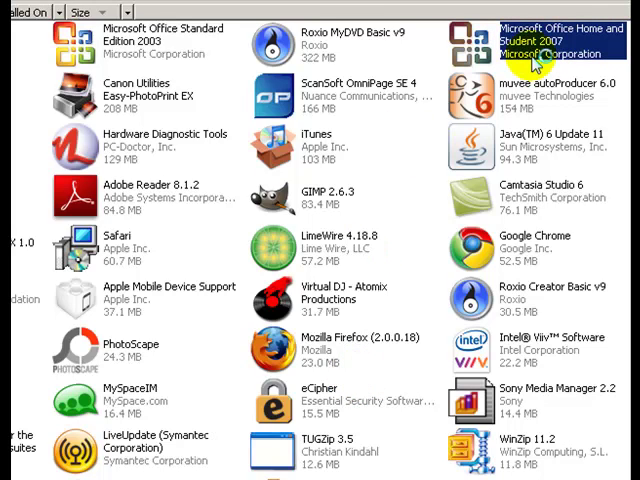
double_click(540, 40)
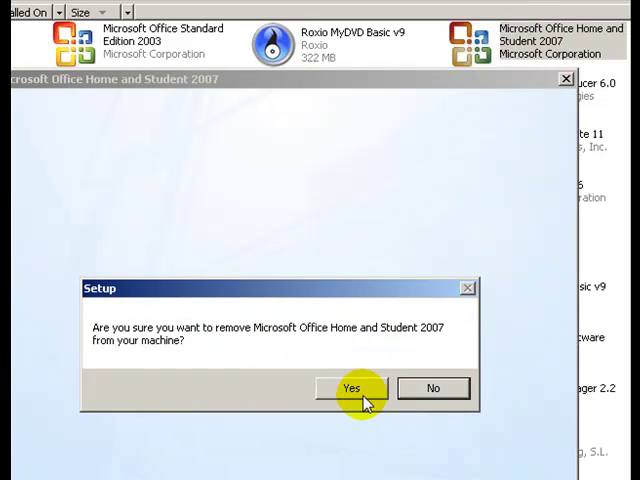
left_click(350, 388)
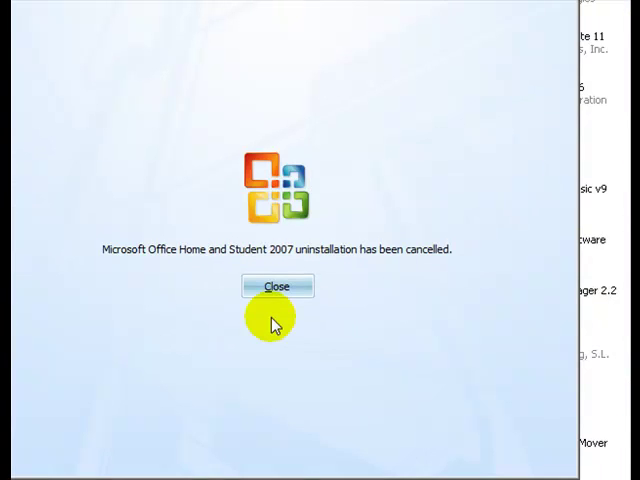
- Close the 'uninstallation has been cancelled' notice for Office 2007
left_click(276, 286)
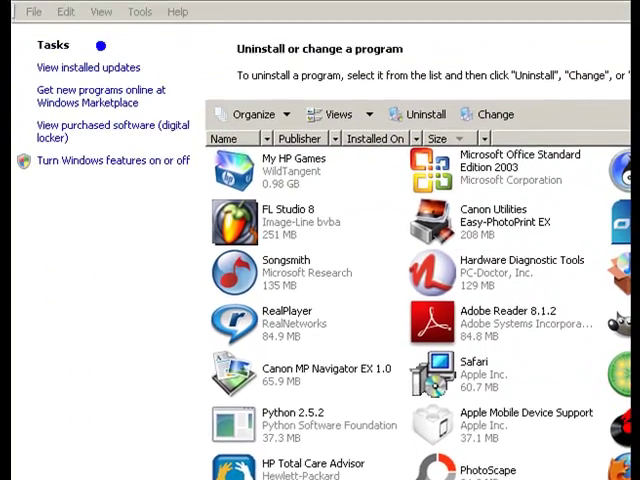
- Reach the Advanced page of System Properties via System and Advanced system settings
left_click(28, 18)
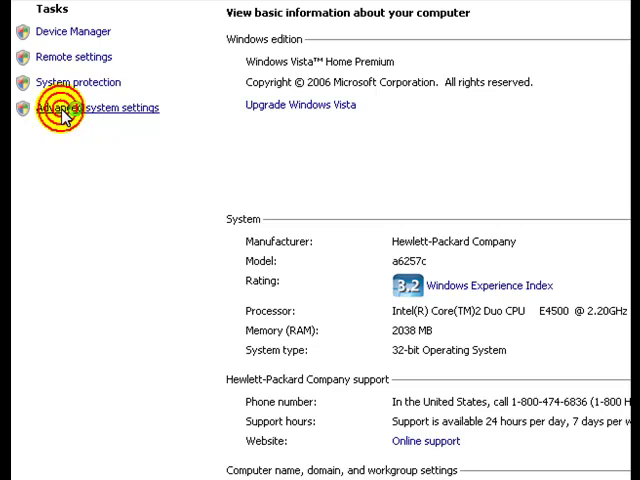
left_click(96, 108)
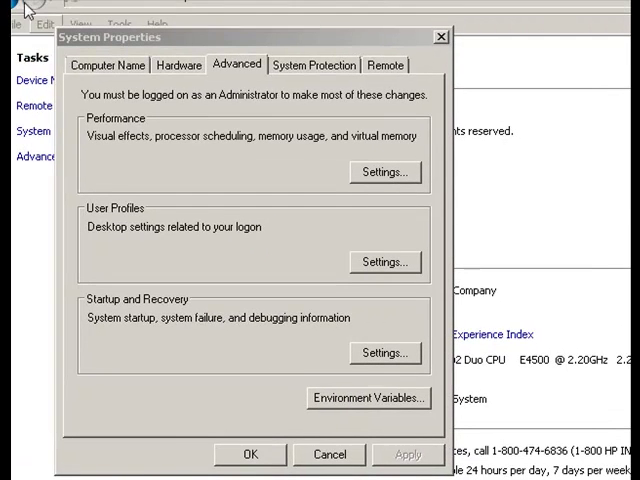
left_click(108, 64)
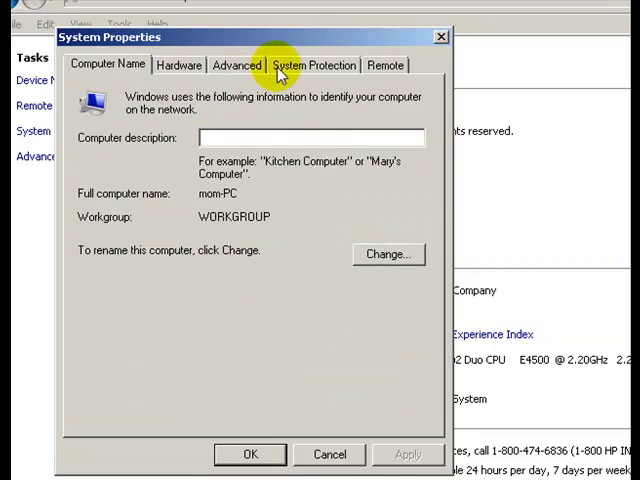
left_click(236, 64)
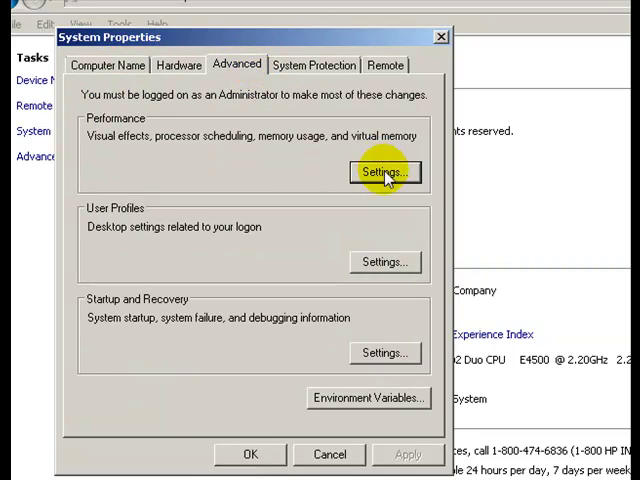
- Choose Adjust for best performance in Visual Effects, apply and confirm it
left_click(384, 172)
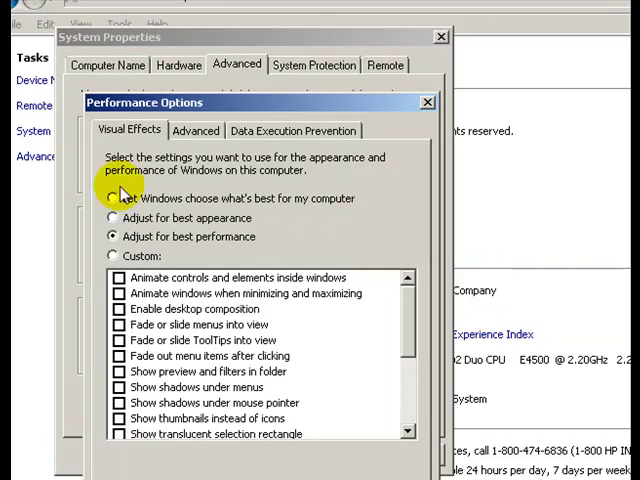
left_click(112, 198)
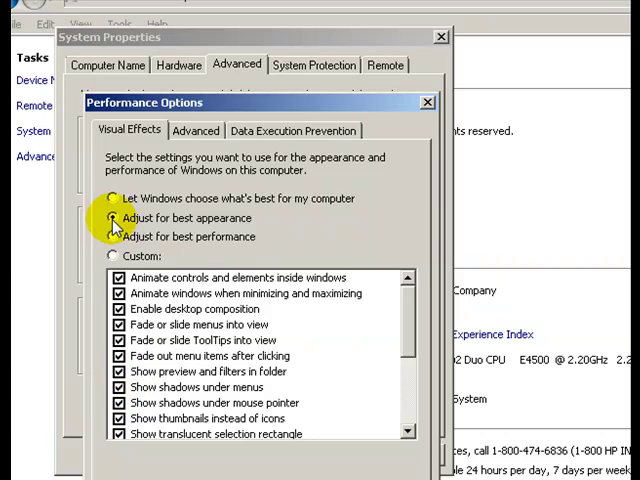
left_click(112, 218)
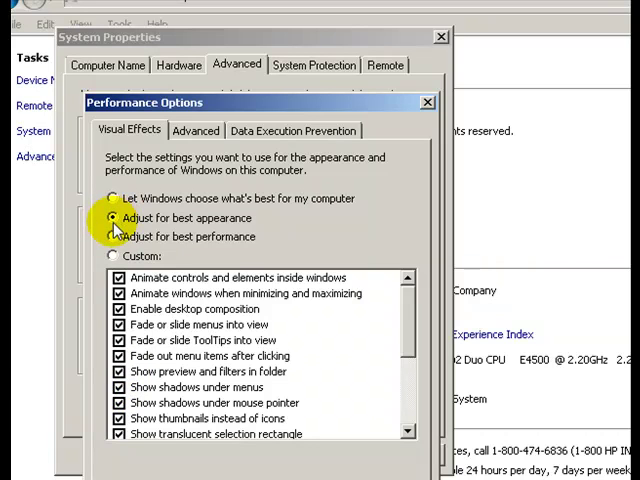
left_click(112, 236)
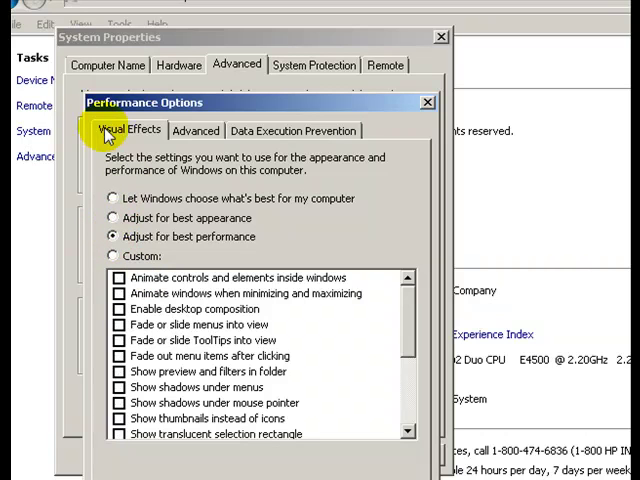
mouse_move(296, 42)
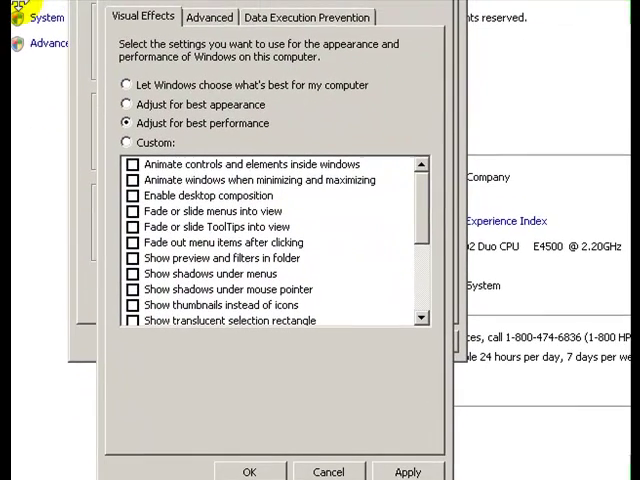
left_click(248, 466)
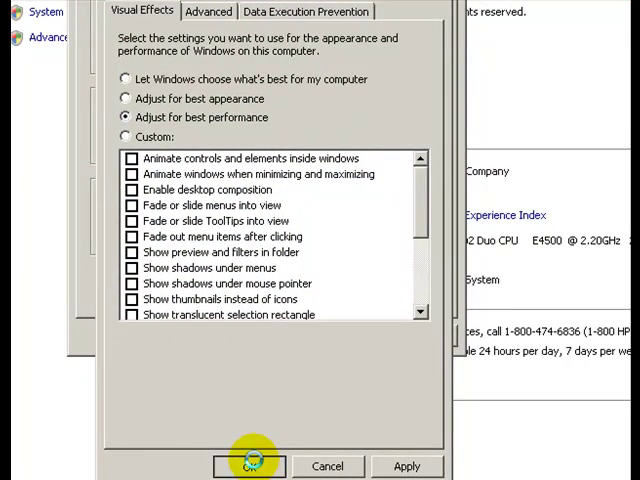
left_click(248, 466)
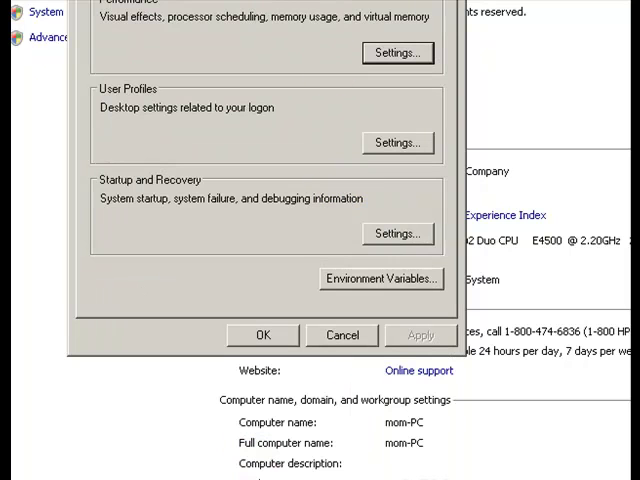
- Close System Properties with OK
left_click(262, 334)
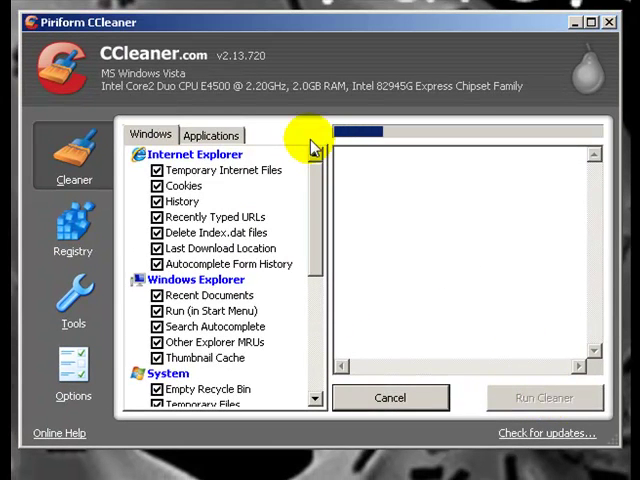
- Run the cleaner removing 512.8 MB, review the deleted files, then show Applications items
left_click(224, 264)
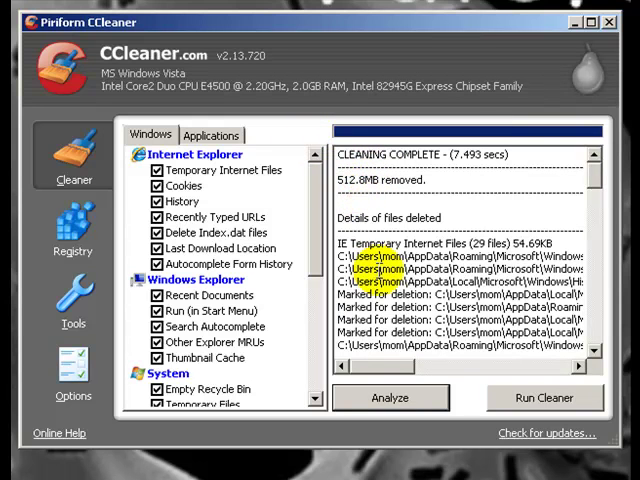
scroll("down", 3)
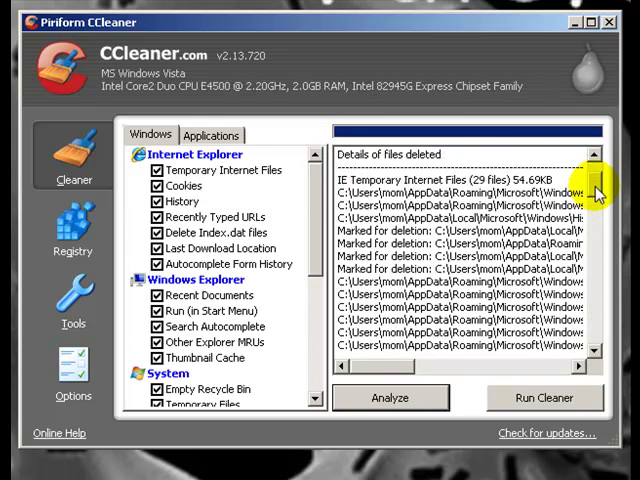
scroll("down", 3)
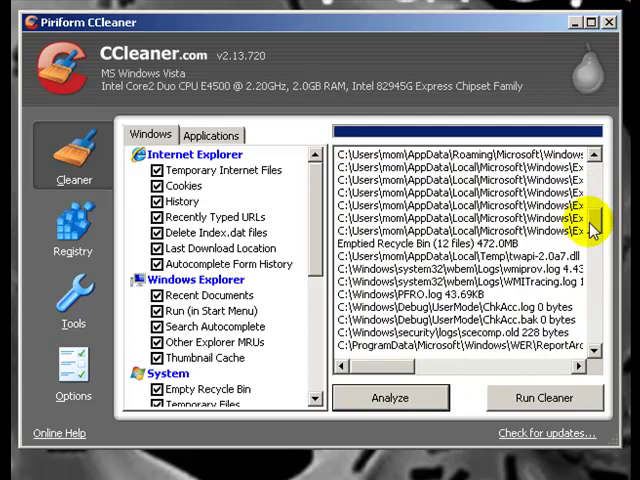
scroll("down", 3)
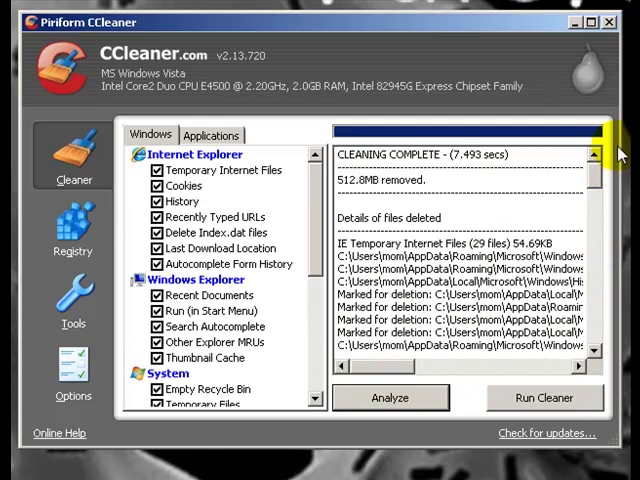
left_click(212, 136)
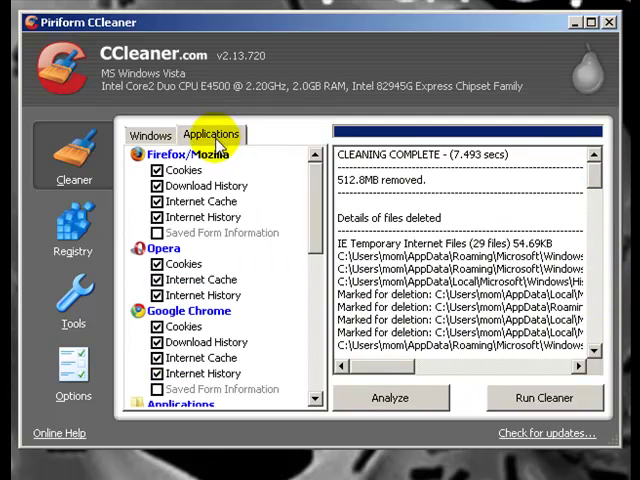
- Scan the registry and fix all 41 issues without creating a backup
left_click(72, 230)
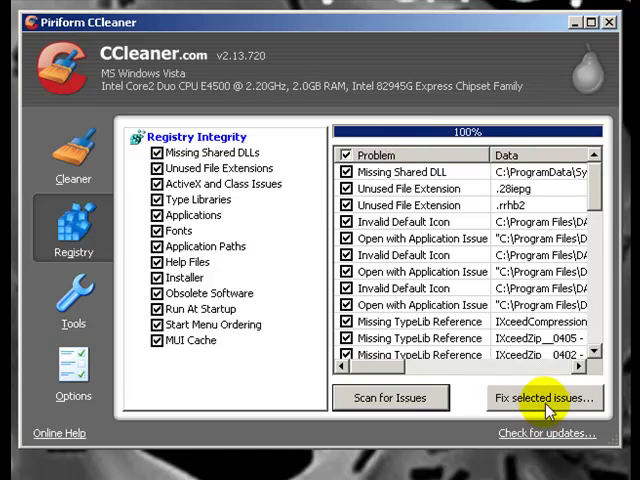
left_click(542, 398)
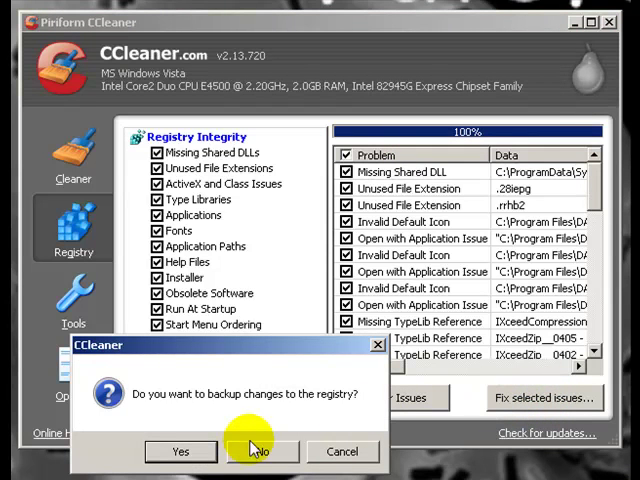
left_click(260, 452)
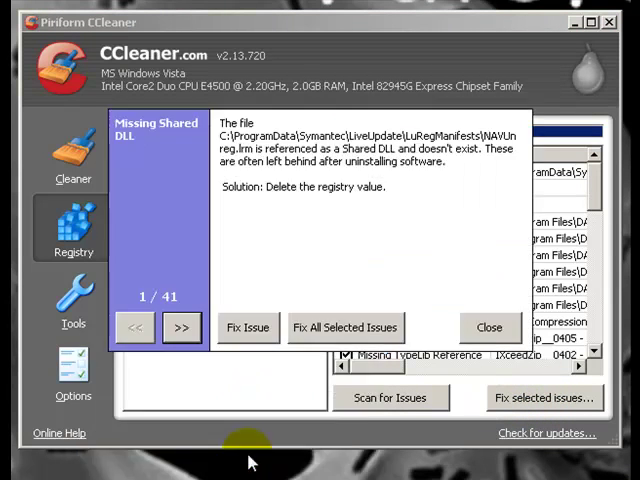
mouse_move(344, 328)
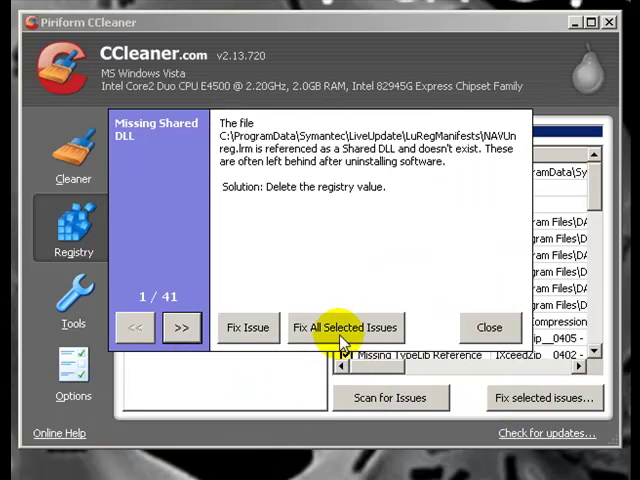
left_click(344, 328)
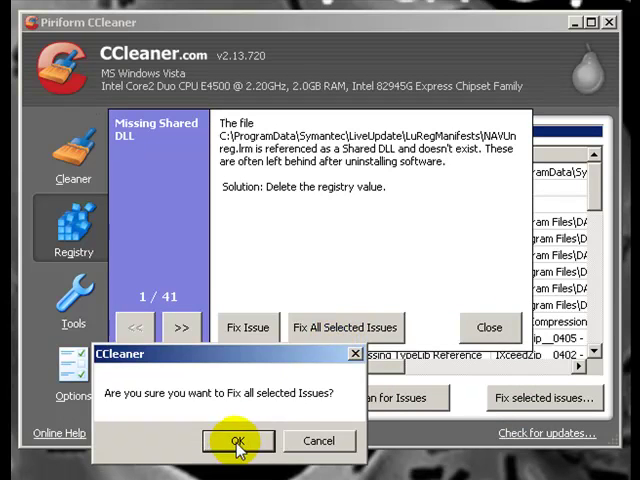
left_click(238, 440)
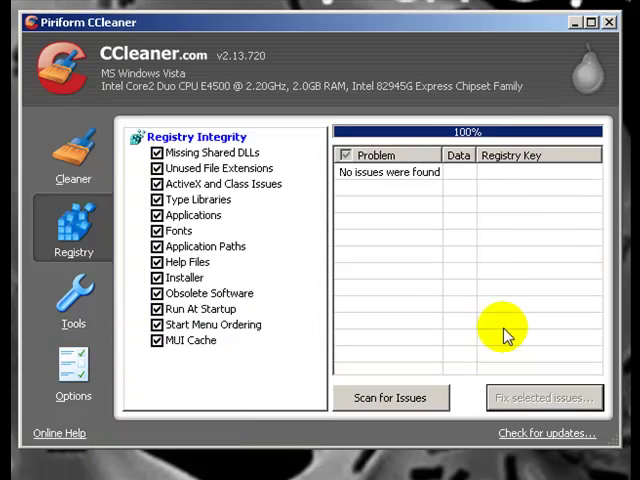